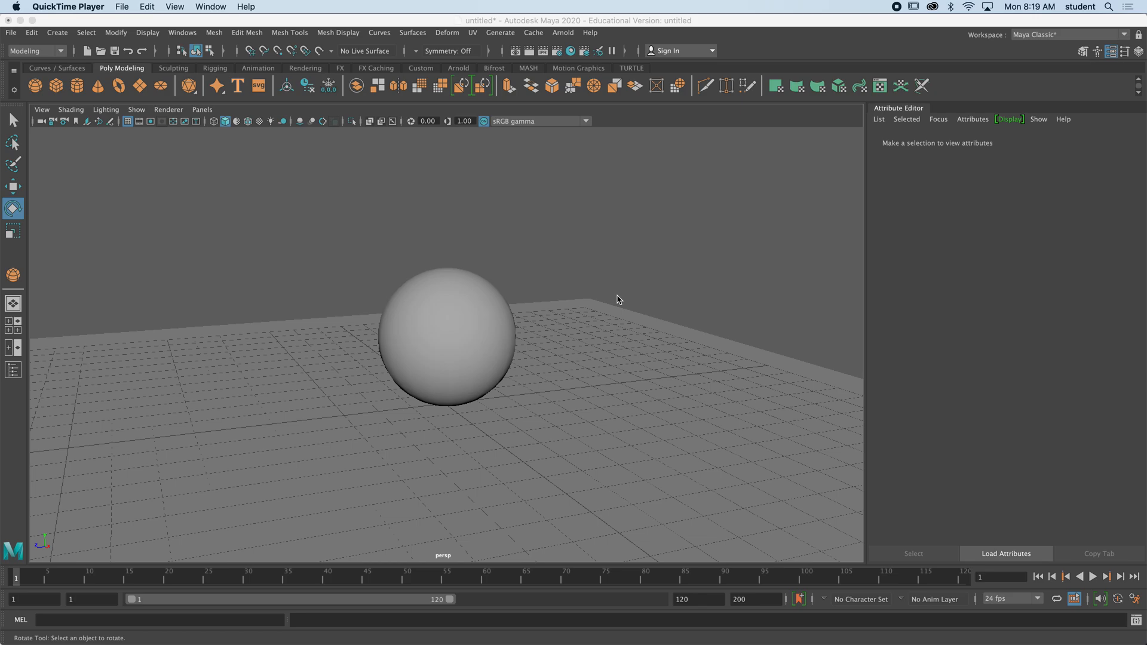
pyautogui.moveTo(565, 73)
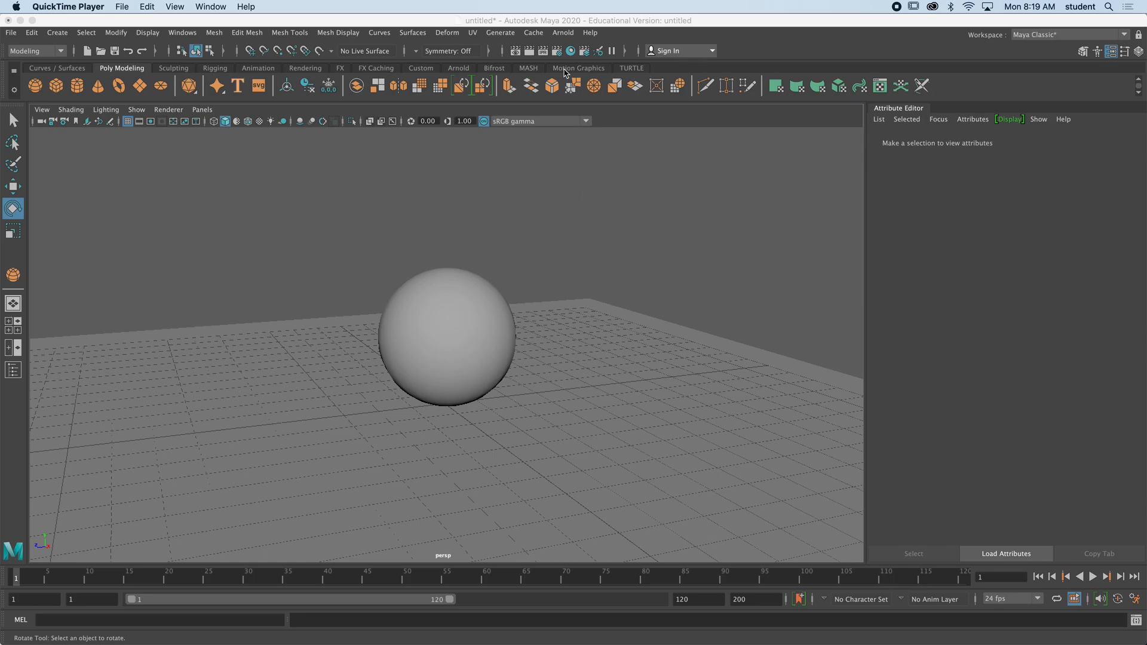
# - Glance through the Arnold menu, then select the sphere in the perspective viewport
pyautogui.click(563, 32)
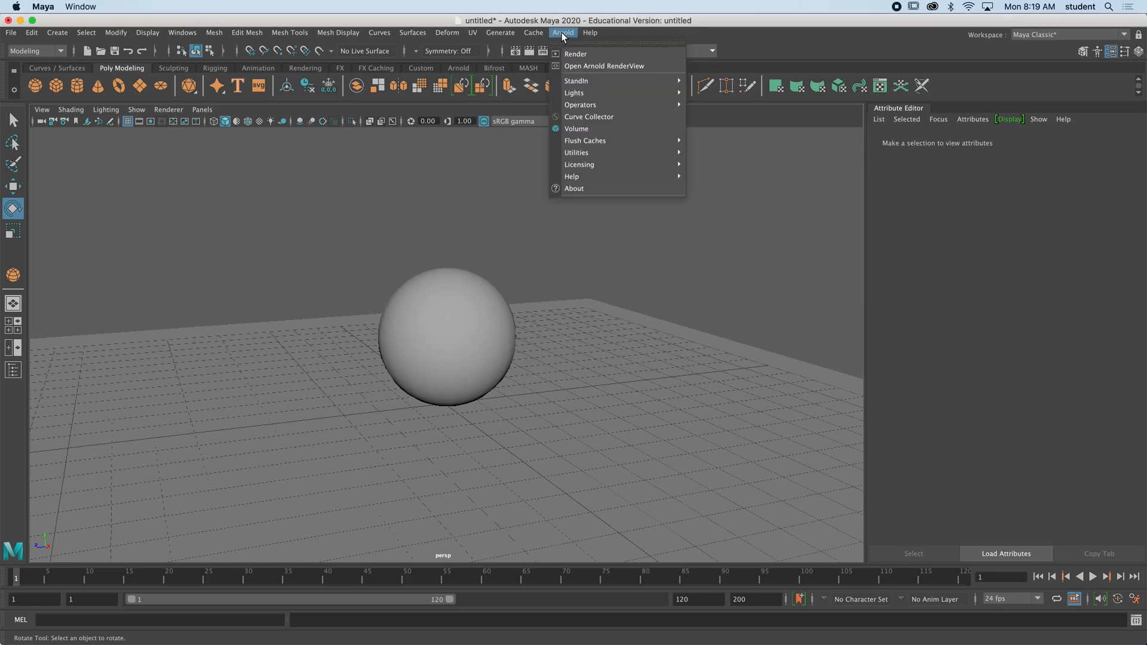
pyautogui.moveTo(574, 93)
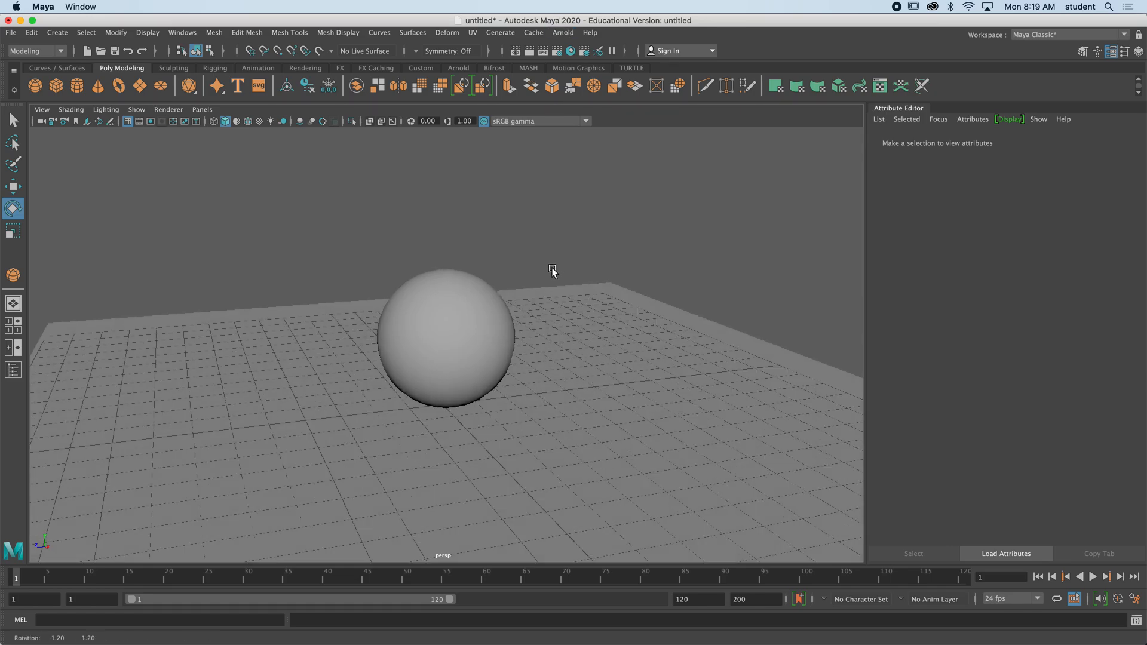
pyautogui.click(505, 307)
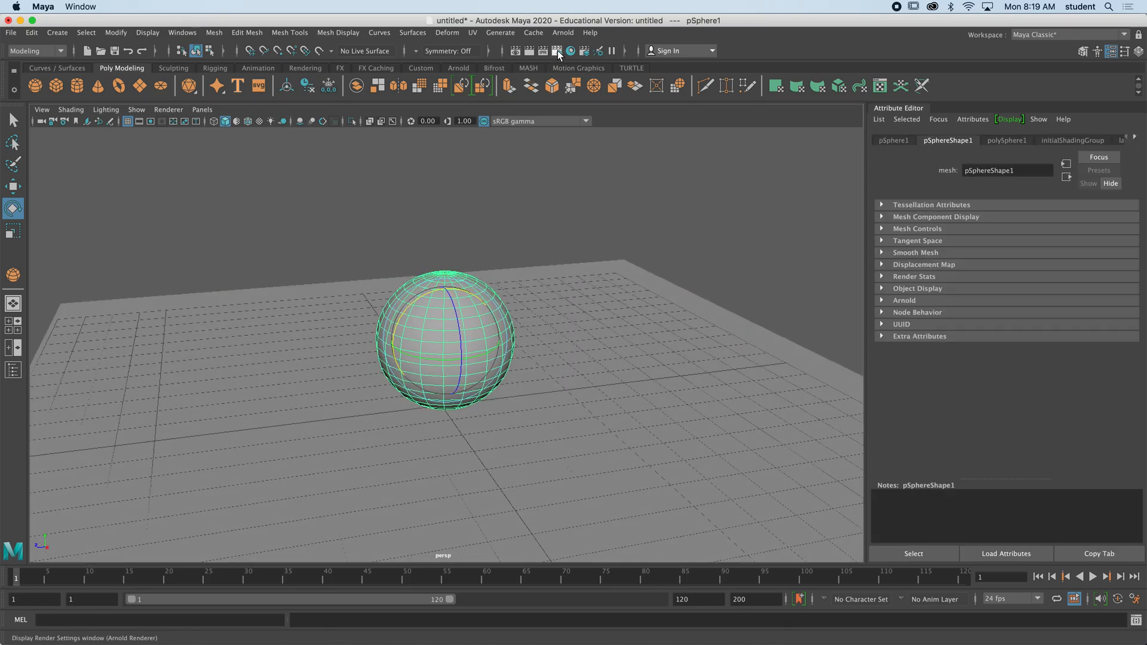
# - Run Arnold > Render to open Arnold RenderView, then reopen the Arnold menu
pyautogui.click(562, 32)
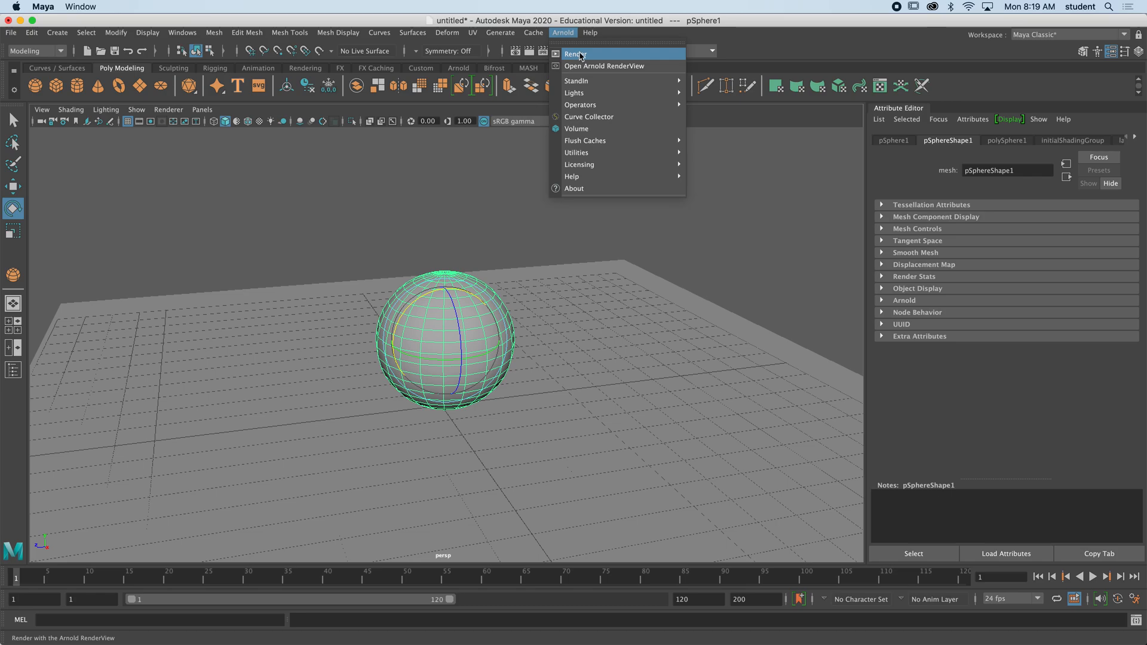
pyautogui.click(605, 66)
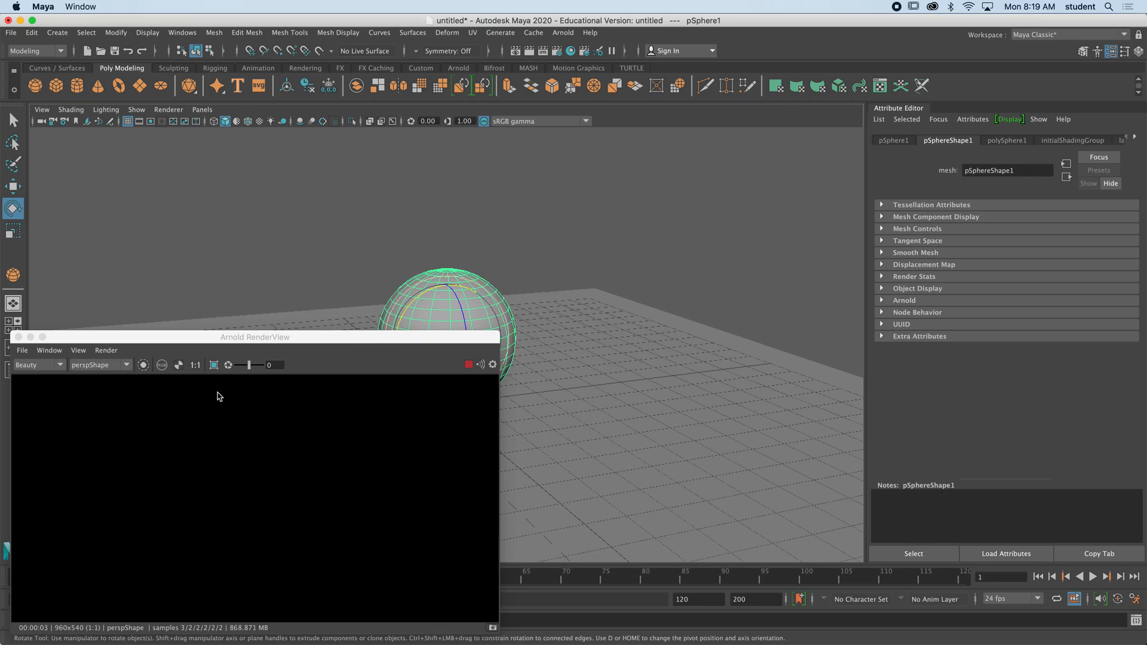
pyautogui.click(563, 32)
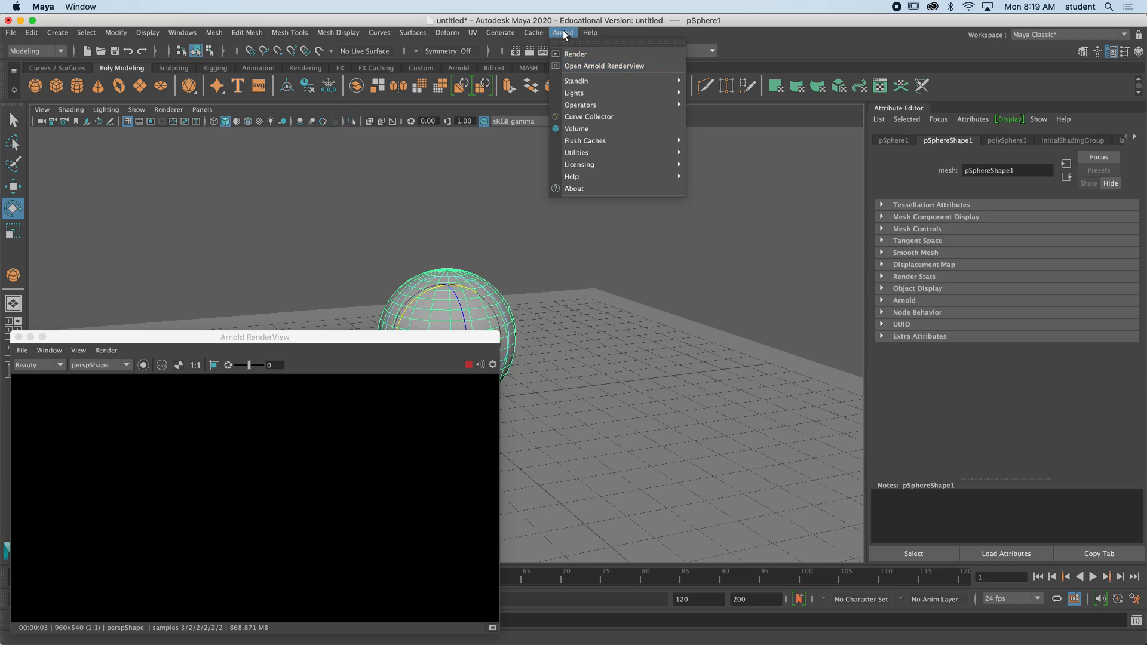
pyautogui.moveTo(574, 93)
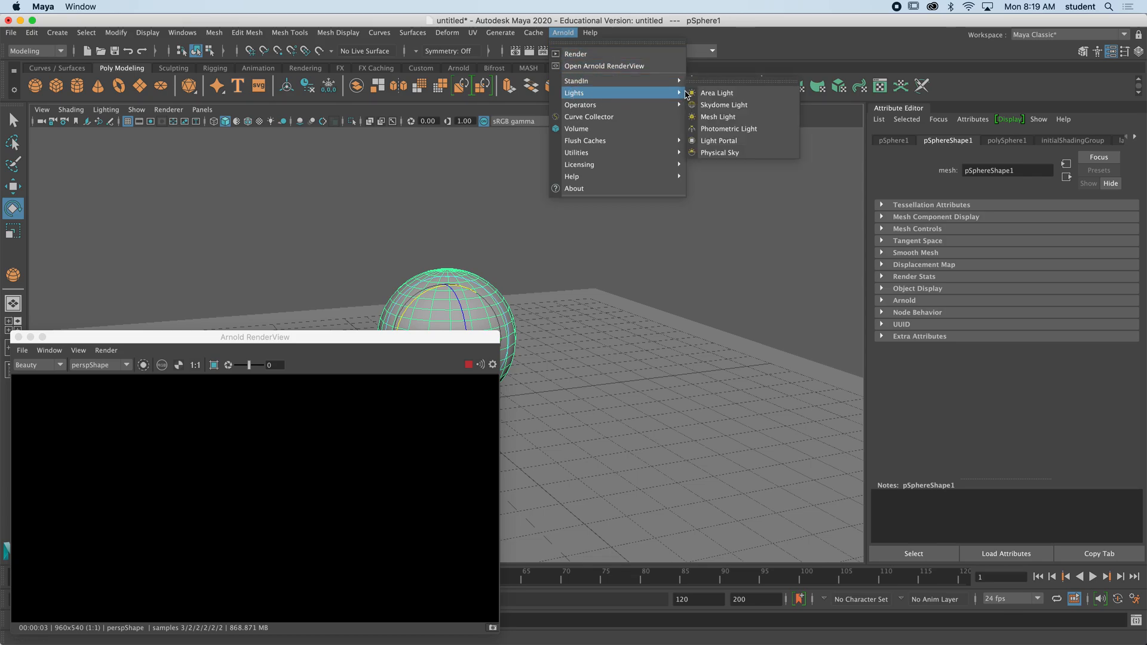
pyautogui.moveTo(739, 105)
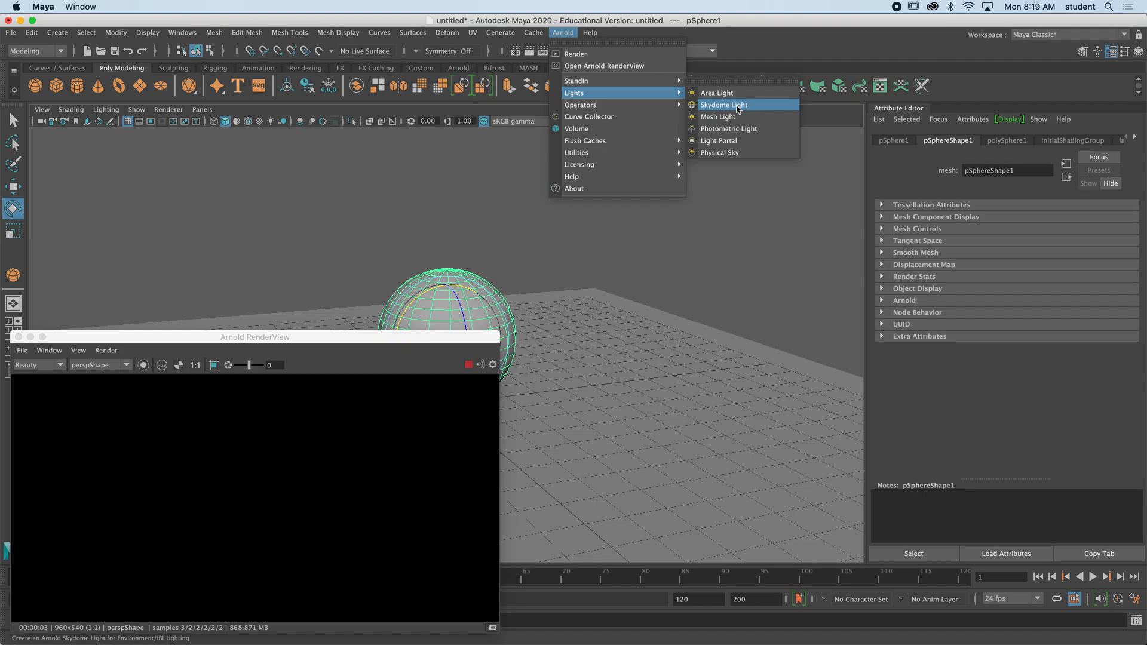
# - Create a Skydome Light from the Arnold > Lights submenu
pyautogui.click(723, 104)
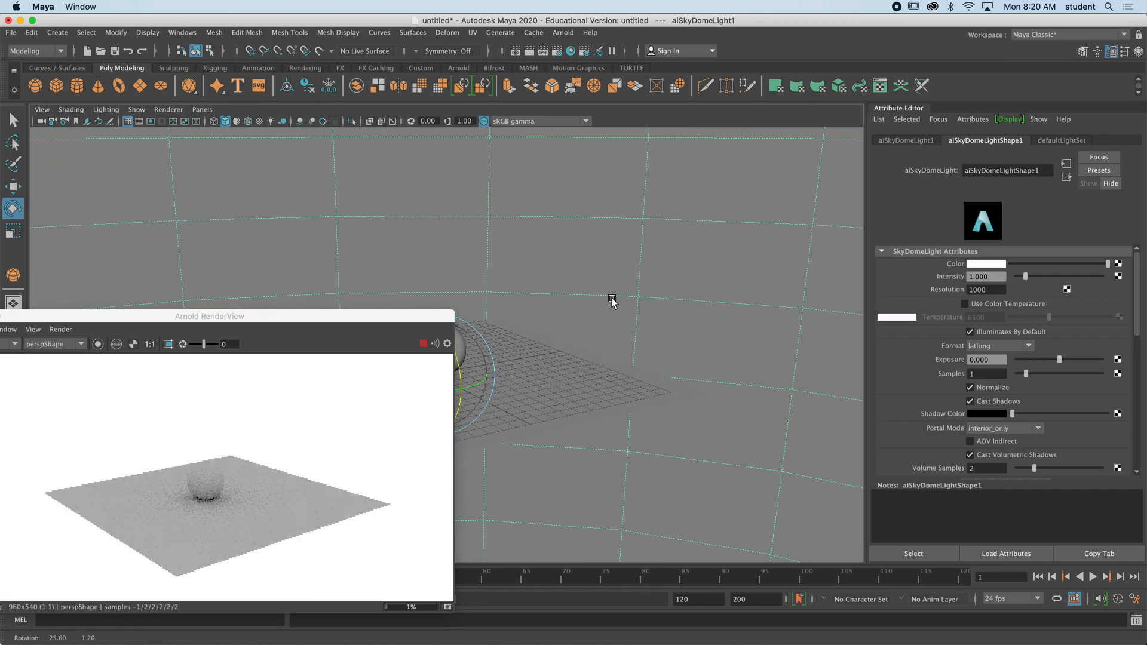
# - Orbit and dolly the perspective camera in toward the sphere on the plane
pyautogui.moveTo(613, 303); pyautogui.dragTo(545, 309)
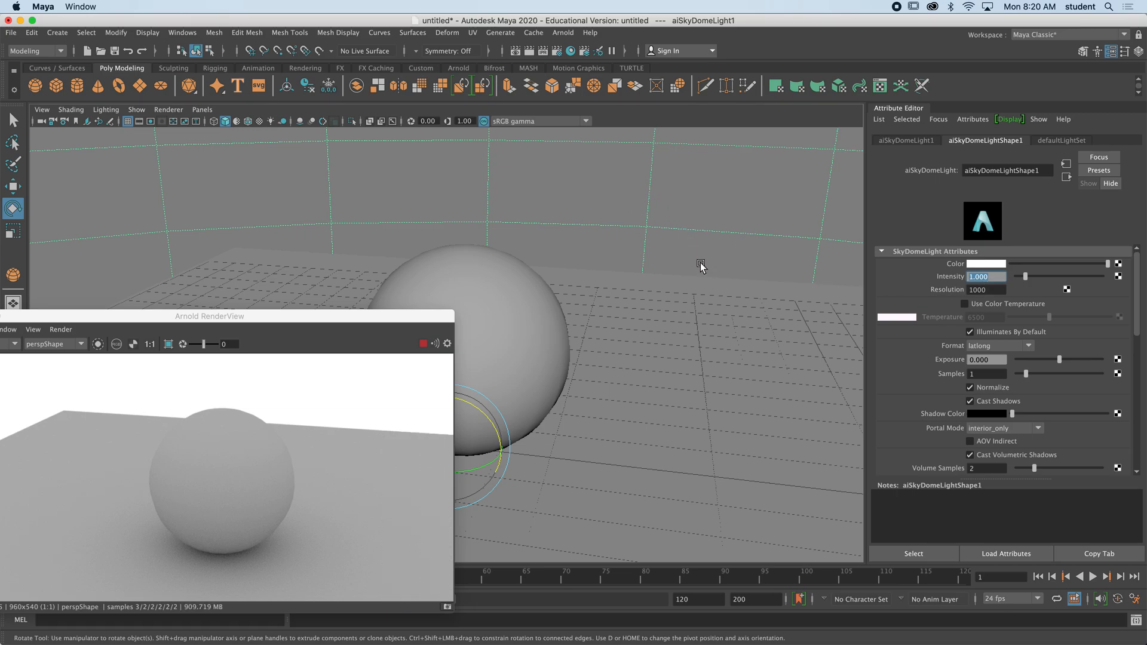
pyautogui.moveTo(622, 367)
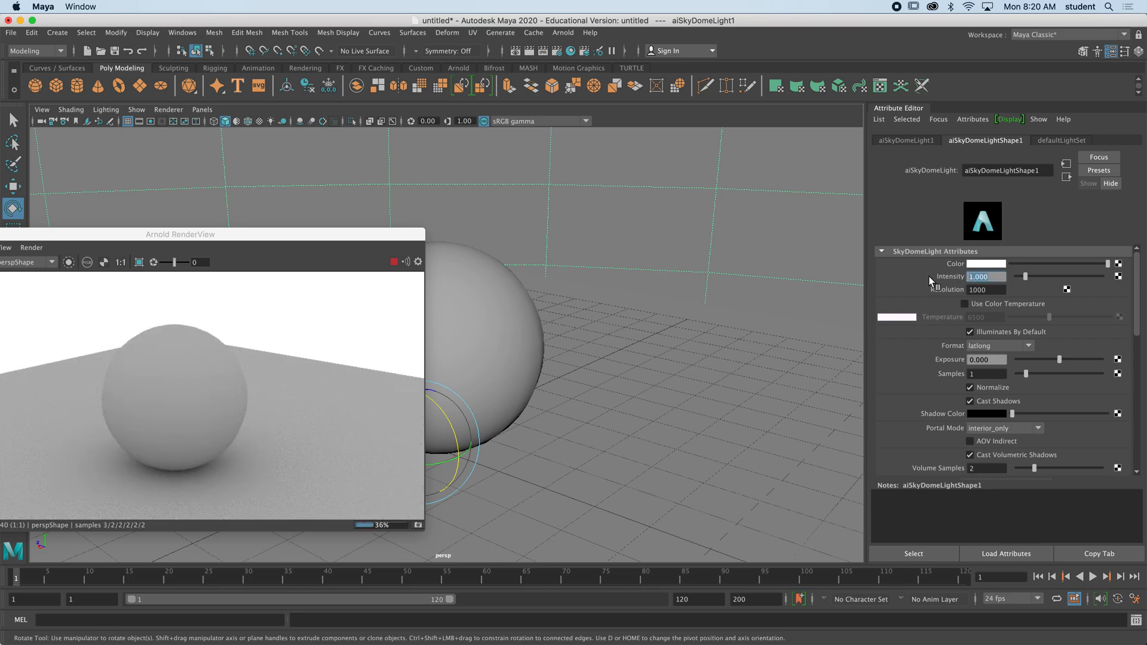
# - Enter 0.5 in the aiSkyDomeLightShape1 Intensity field
pyautogui.write('2.000')
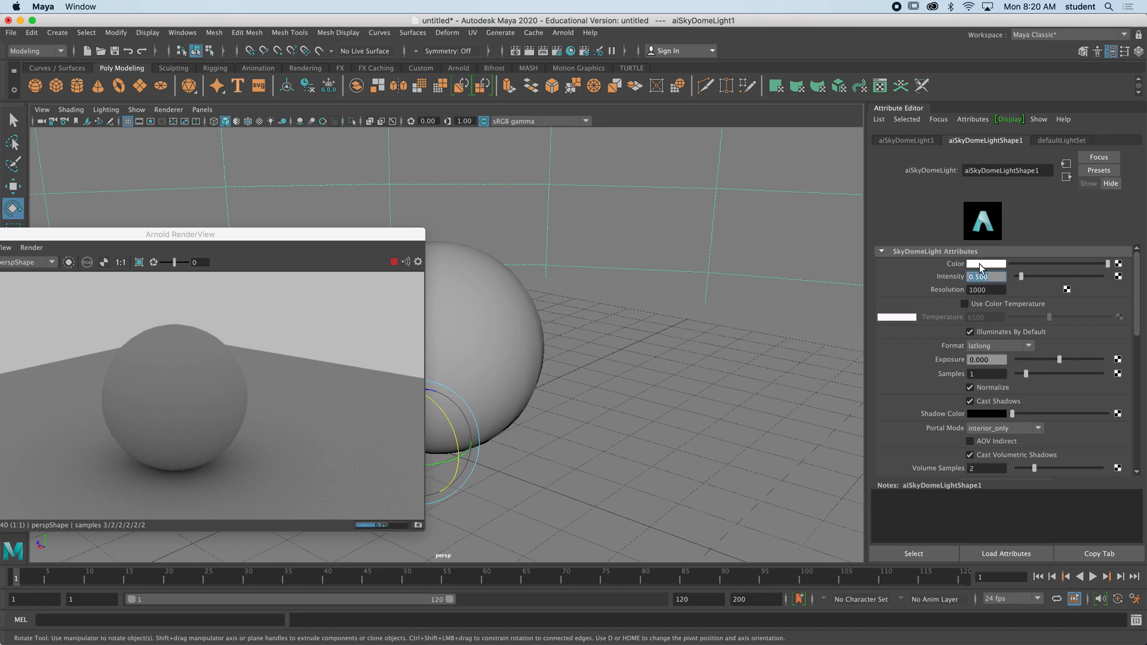
# - Pick yellow for the skydome light's Color and bring the RenderView window forward
pyautogui.click(1008, 263)
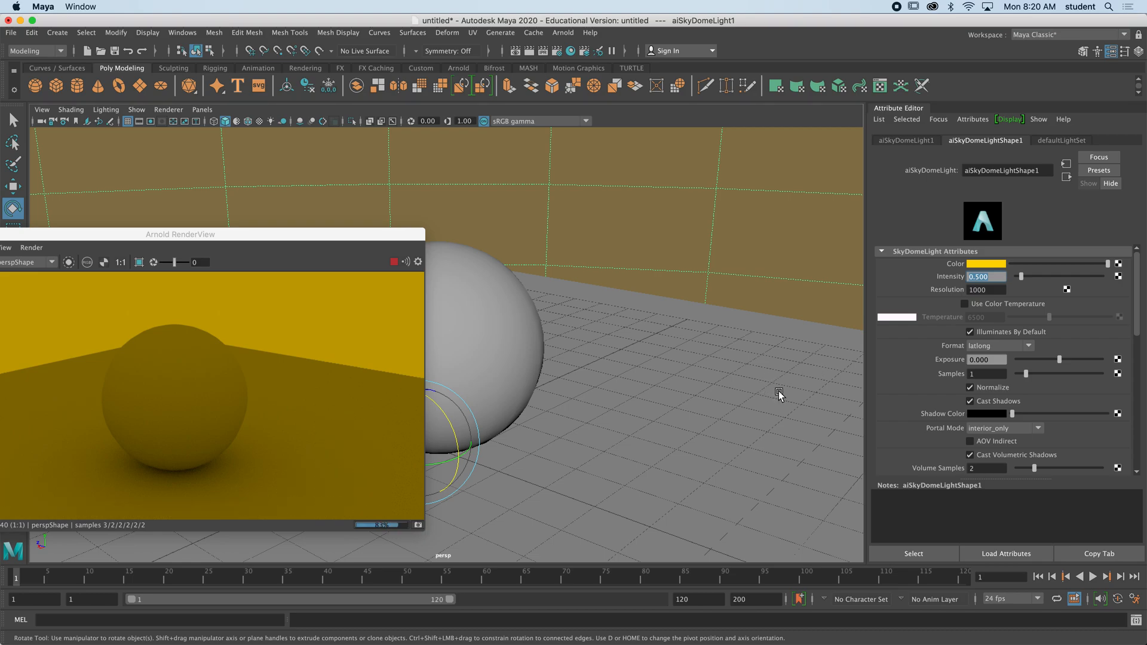
pyautogui.moveTo(581, 271)
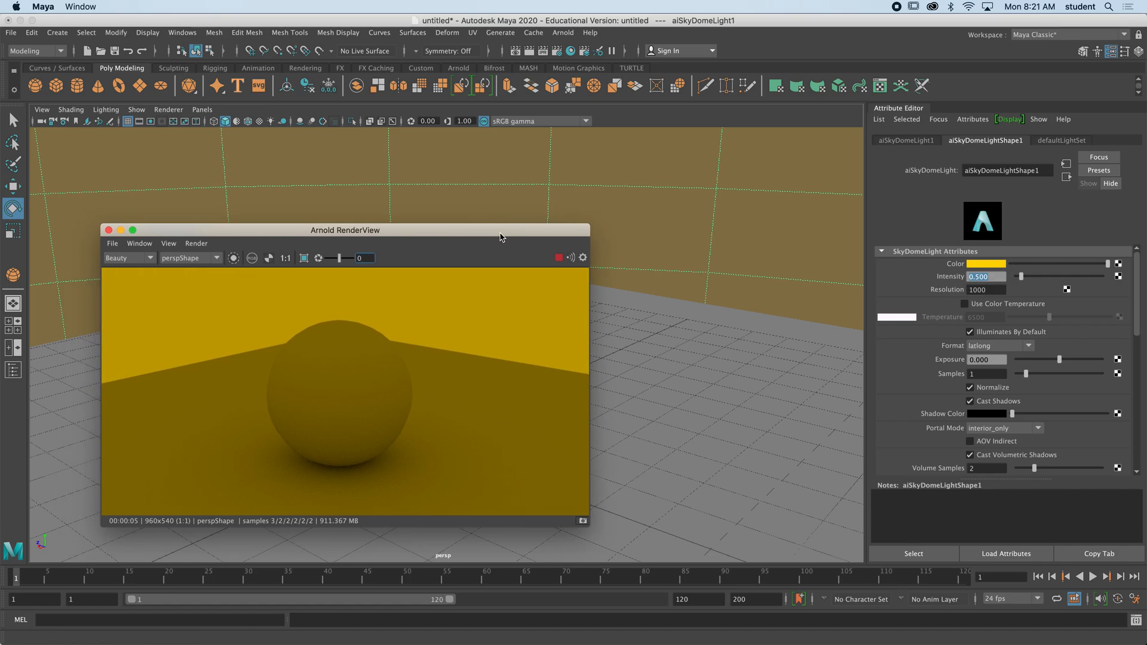
pyautogui.click(563, 32)
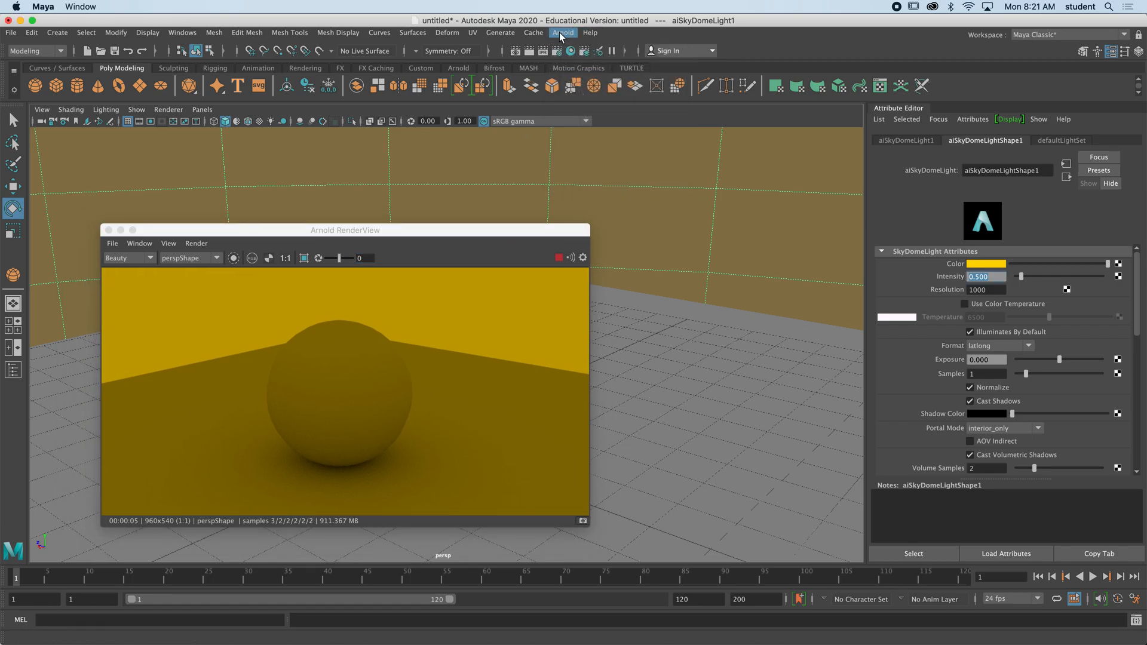
pyautogui.click(344, 230)
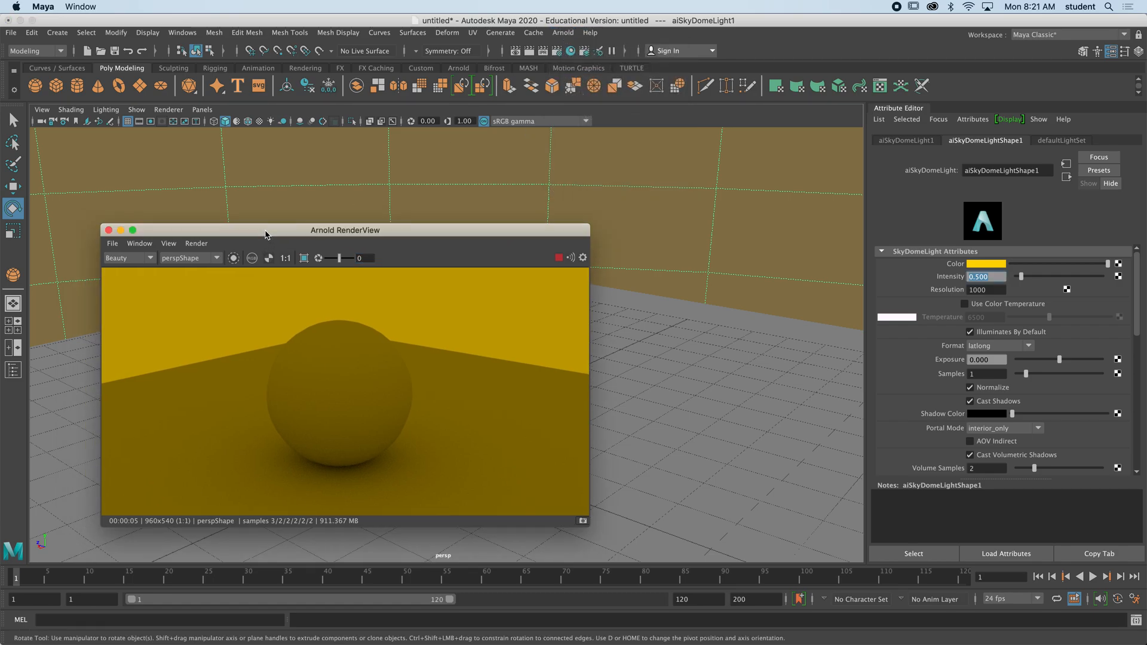